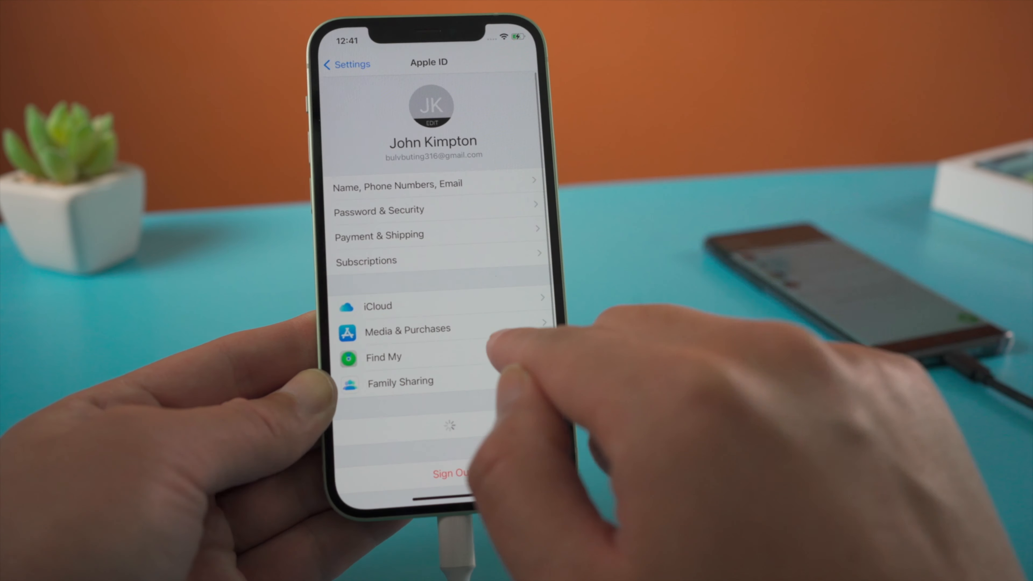
# Sign out of the Apple ID account on the iPhone
pyautogui.click(384, 357)
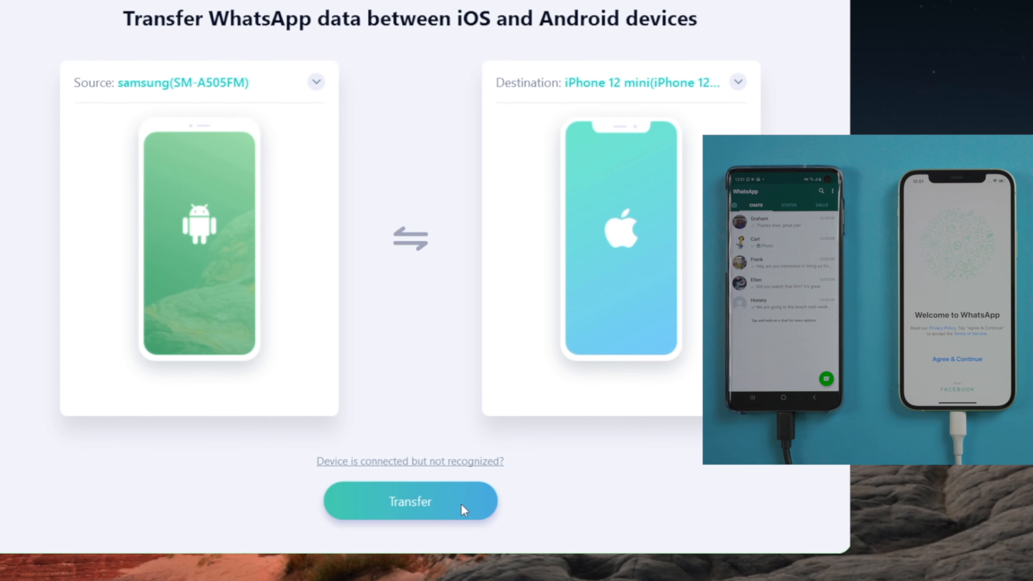
# Start the WhatsApp transfer from the Samsung source to the iPhone 12 mini
pyautogui.click(410, 501)
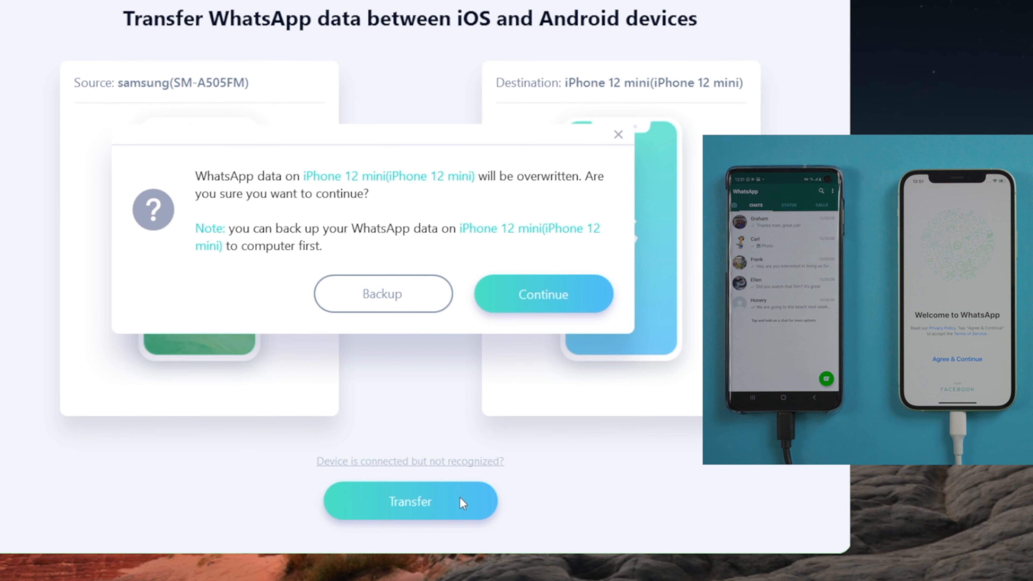
pyautogui.moveTo(491, 417)
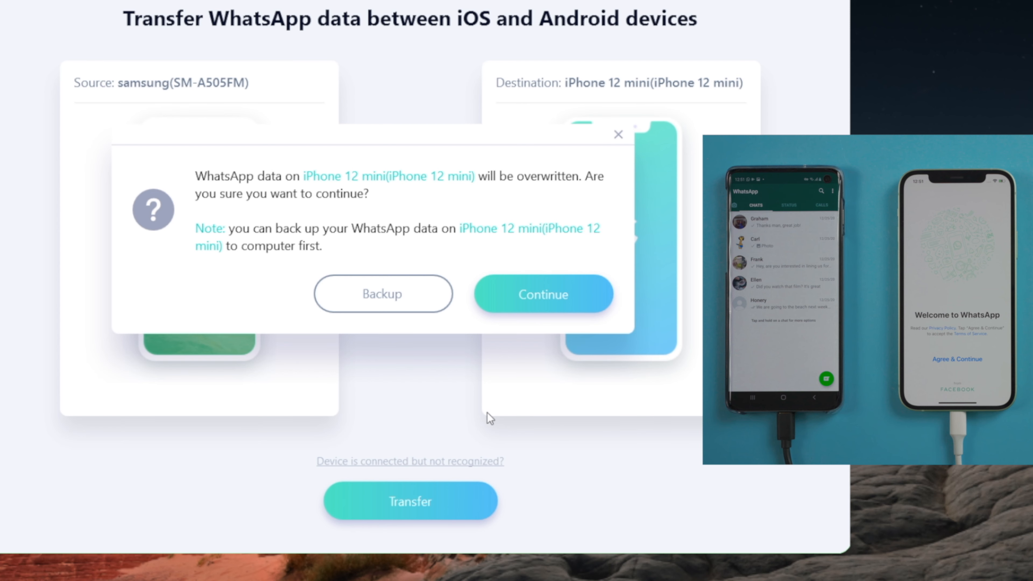
pyautogui.moveTo(586, 296)
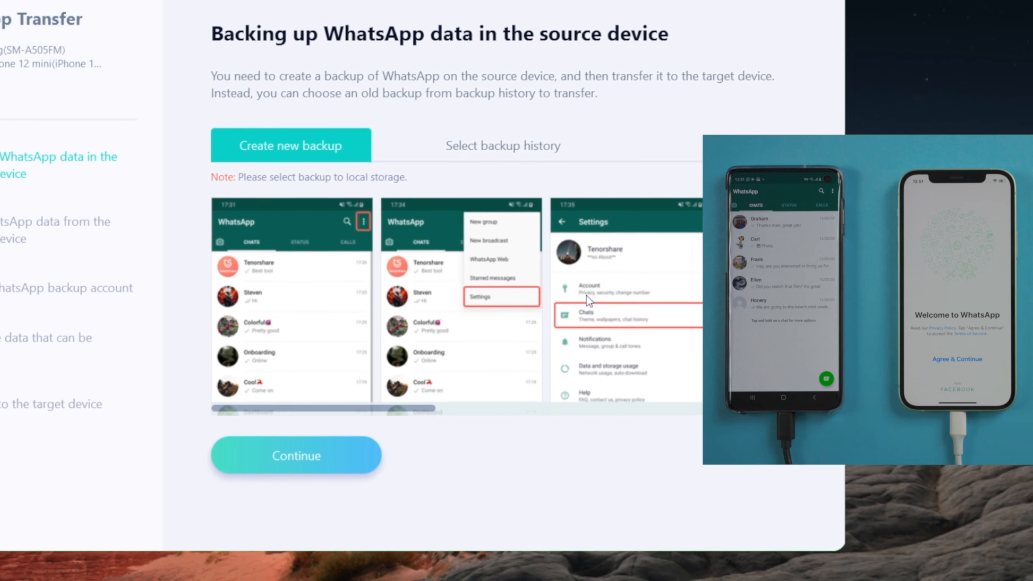
# Check the backup history, return to Create new backup and continue with the fresh Samsung backup
pyautogui.click(517, 188)
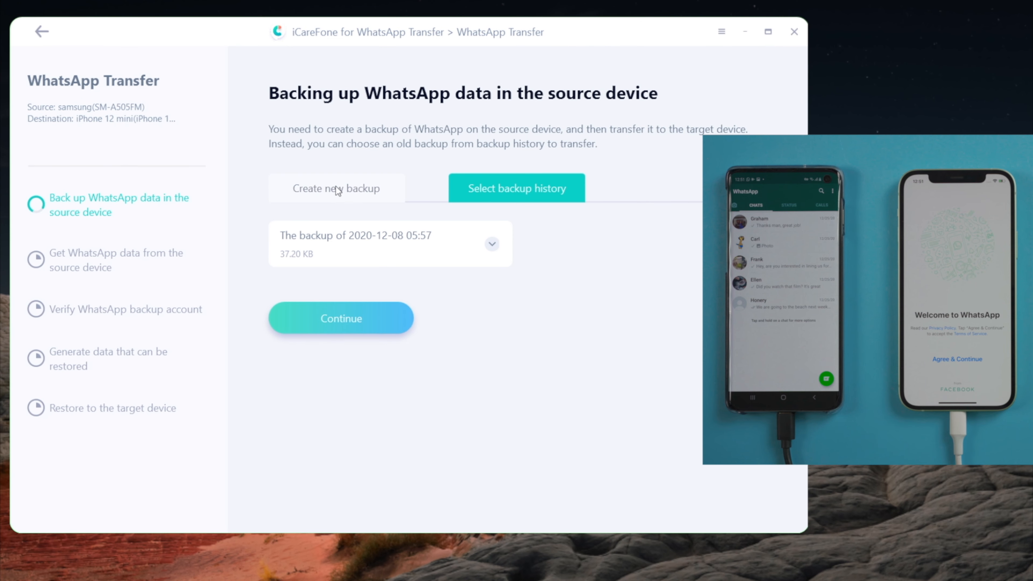
pyautogui.click(336, 188)
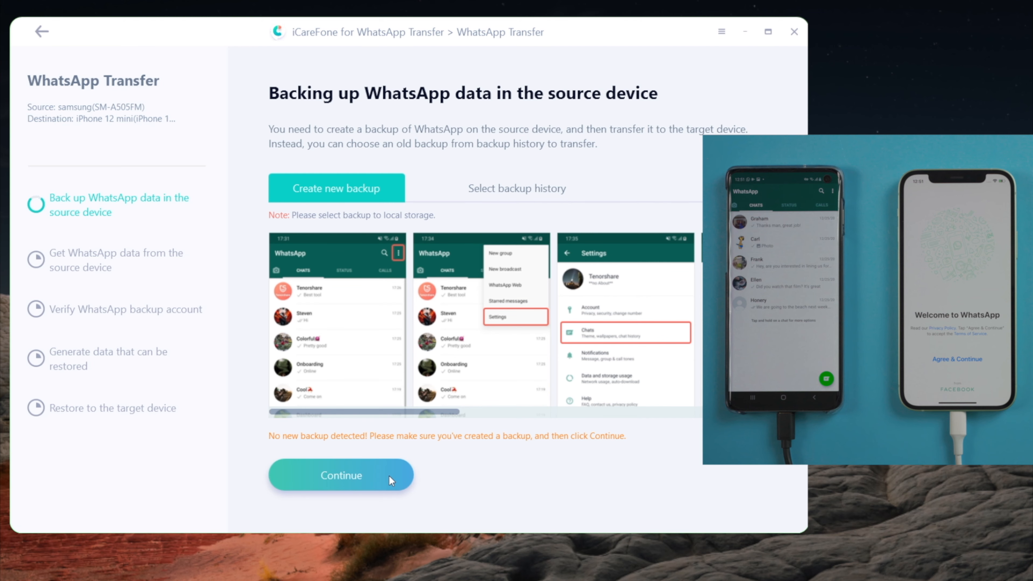
pyautogui.click(341, 474)
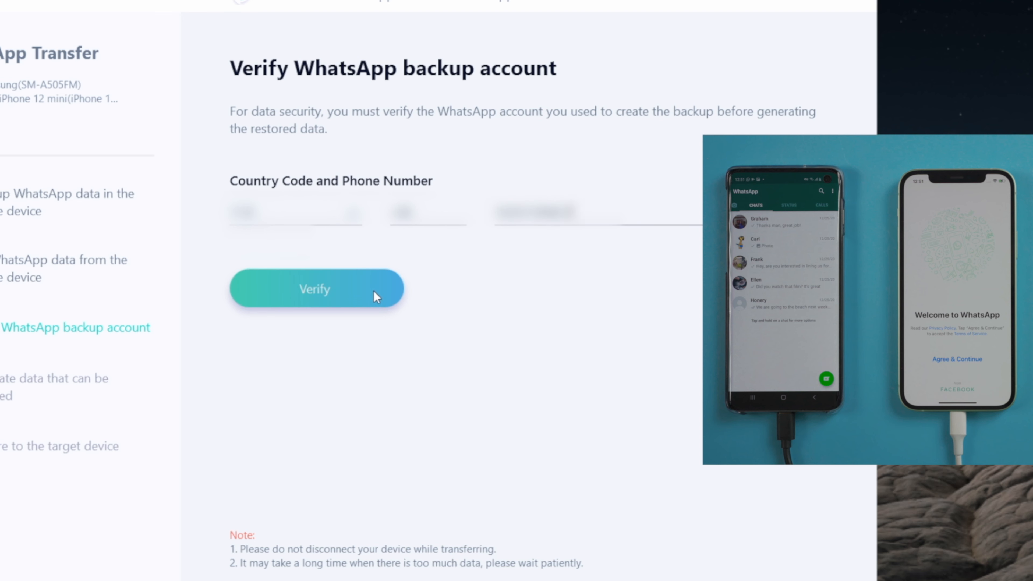
pyautogui.click(315, 288)
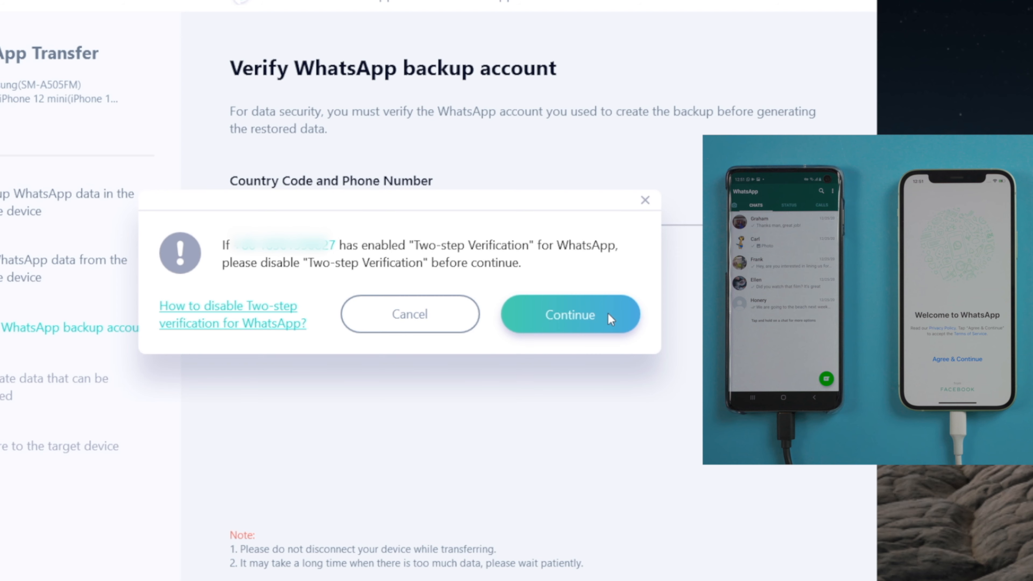
pyautogui.click(569, 314)
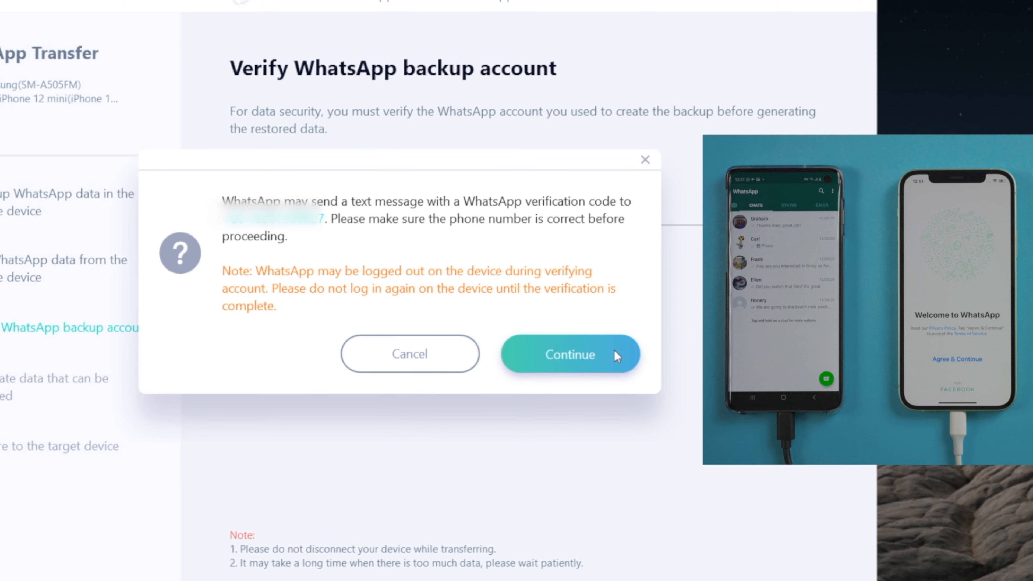
pyautogui.click(569, 355)
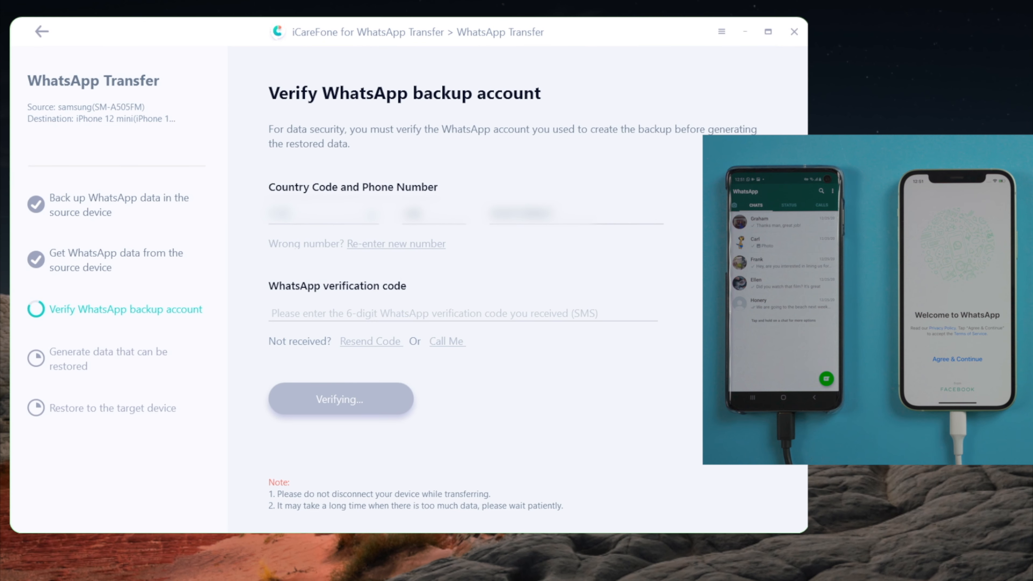
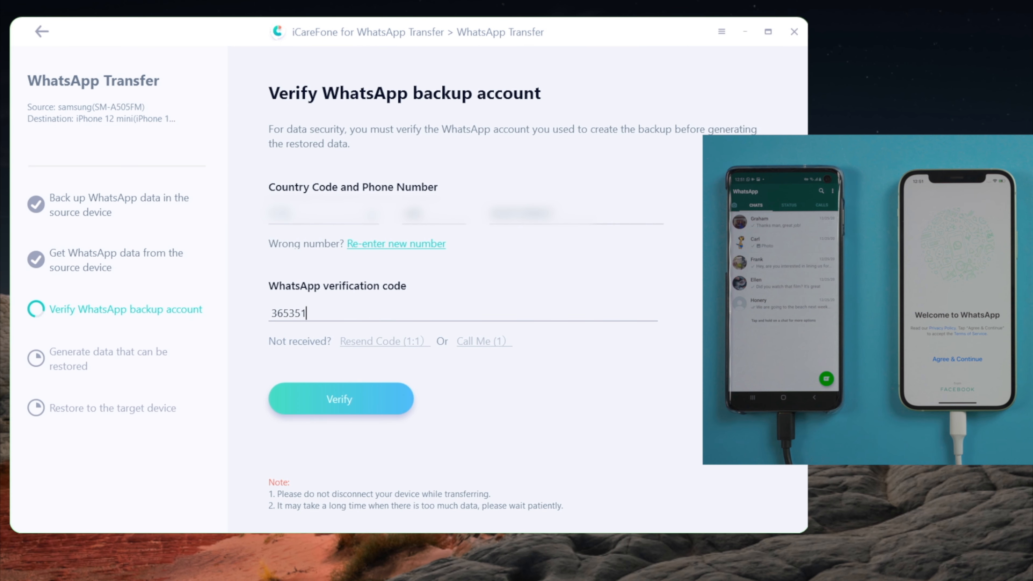
pyautogui.click(340, 399)
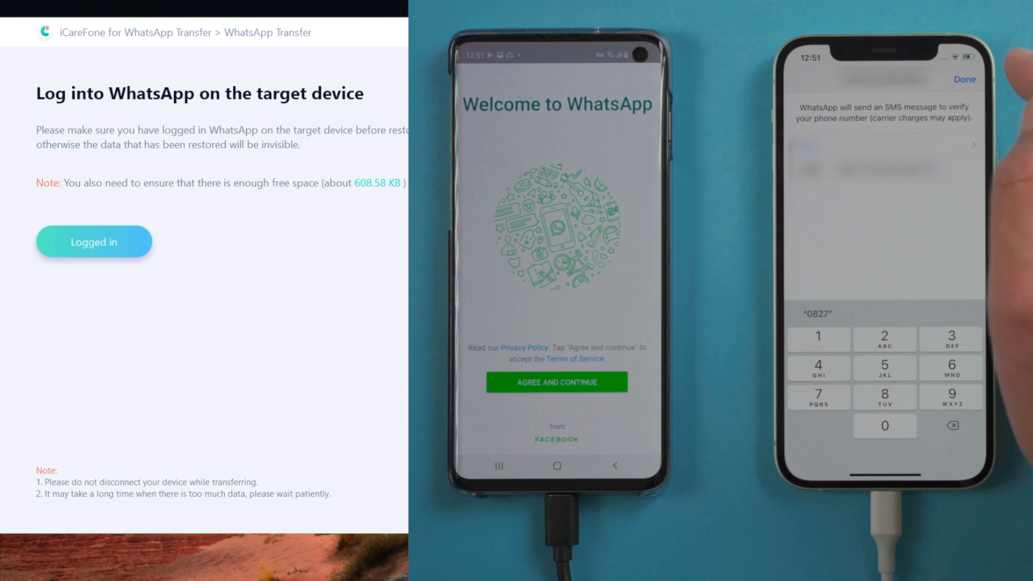
# Confirm WhatsApp is logged in on the iPhone so the restore to the target device begins
pyautogui.click(964, 79)
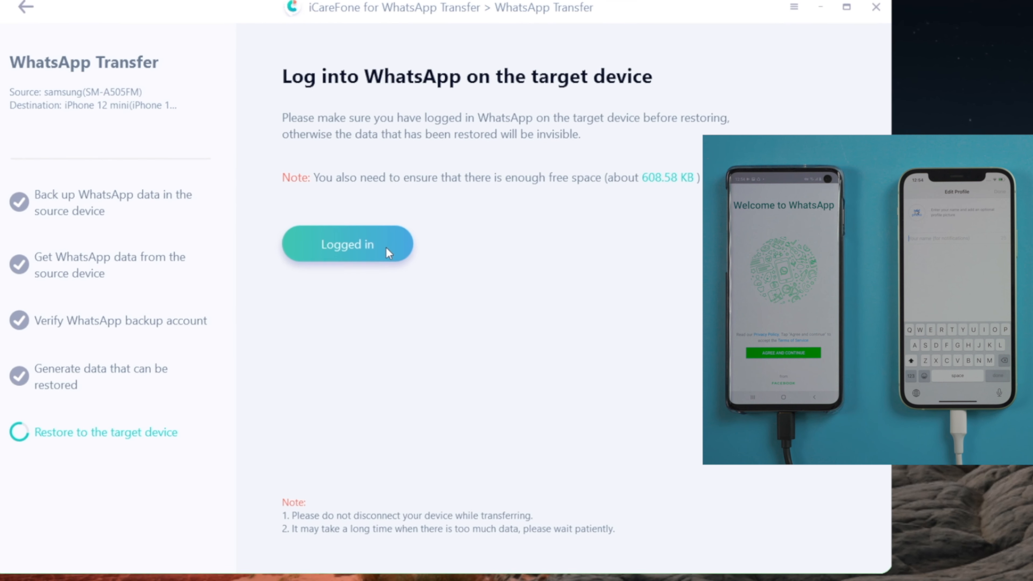
pyautogui.click(347, 243)
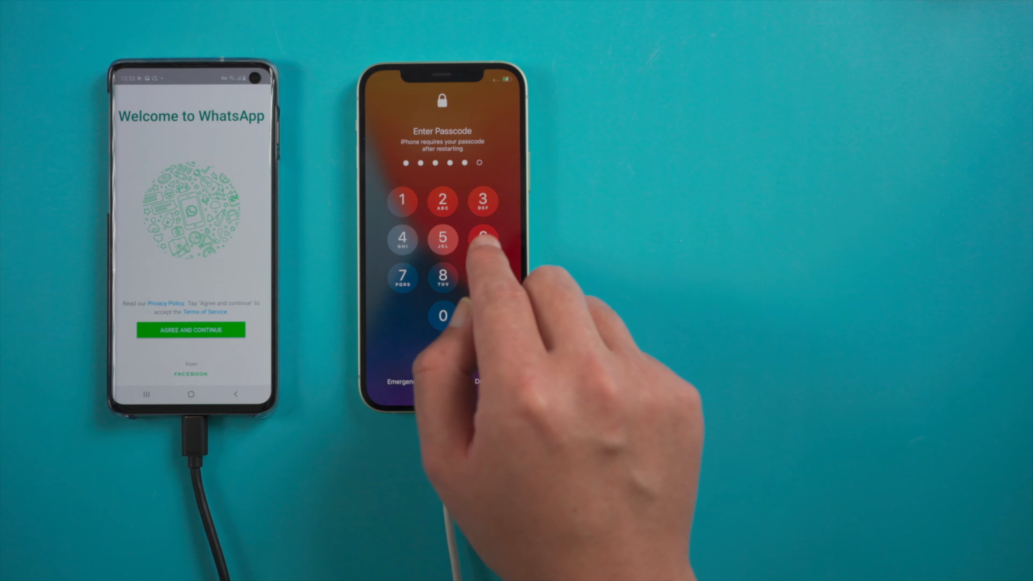
# Enter the WhatsApp profile name 'walt' on the iPhone, then view Buy Now options for the Mac version
pyautogui.write('w')
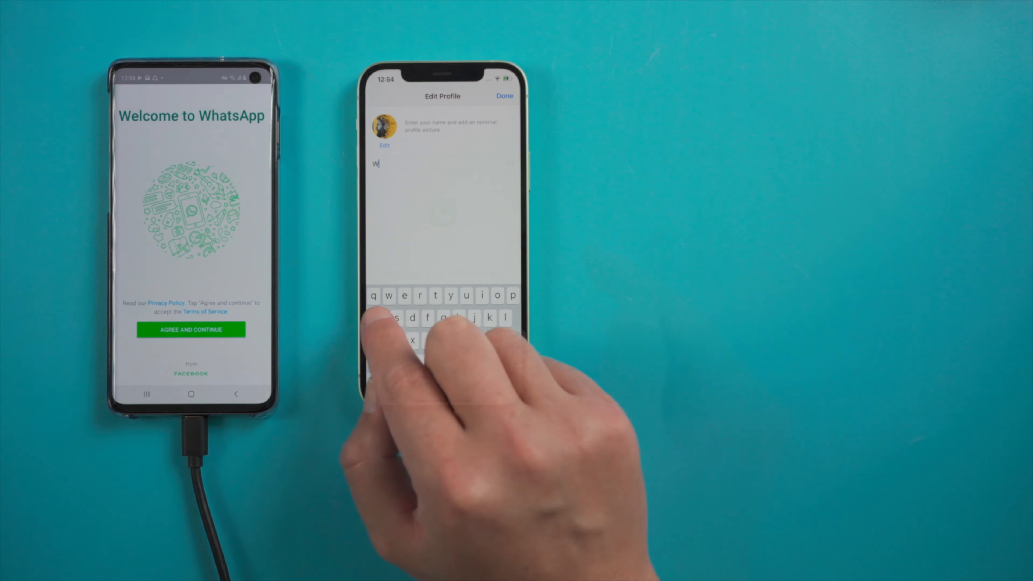
pyautogui.write('alt')
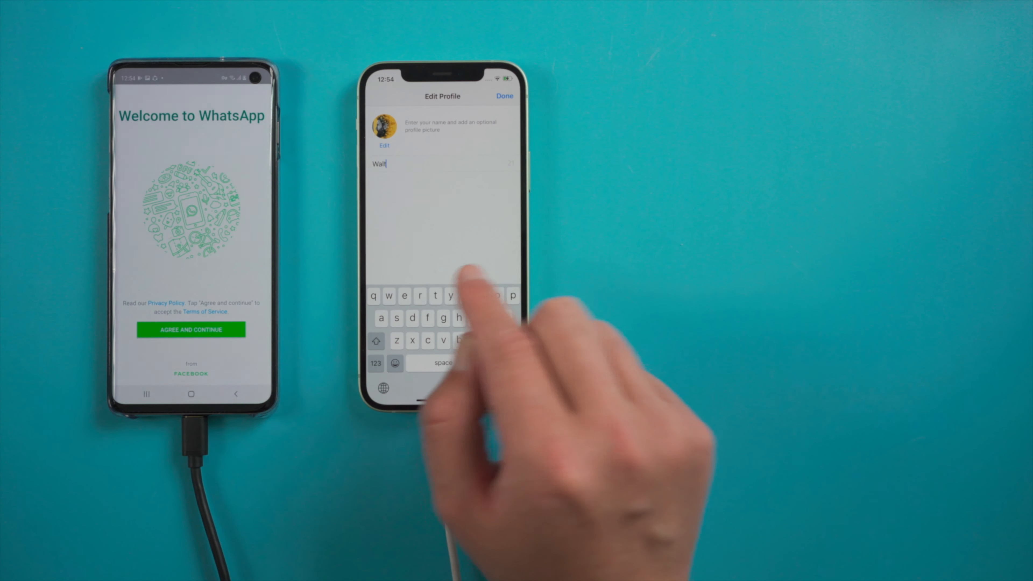
pyautogui.click(505, 96)
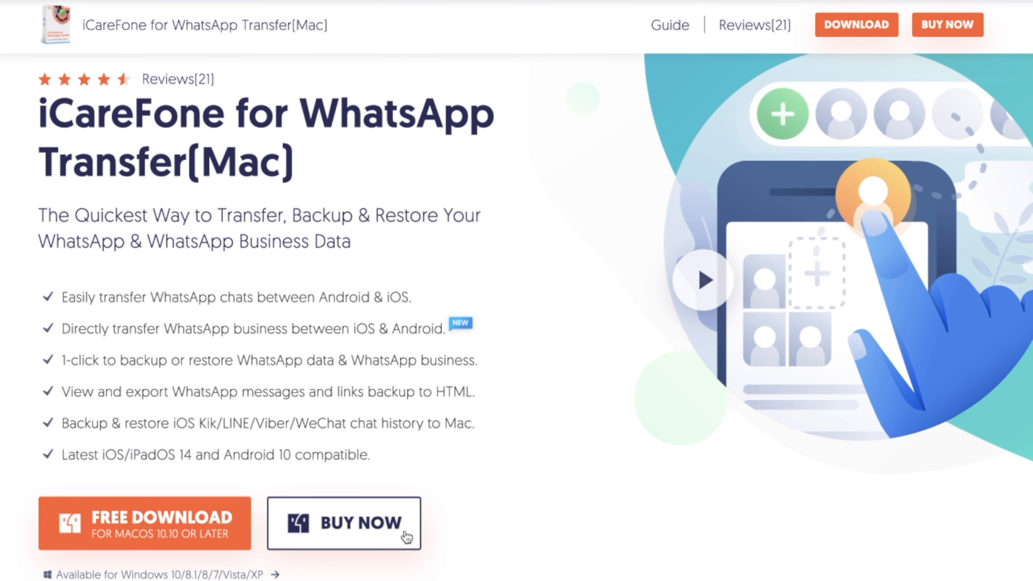
pyautogui.click(343, 524)
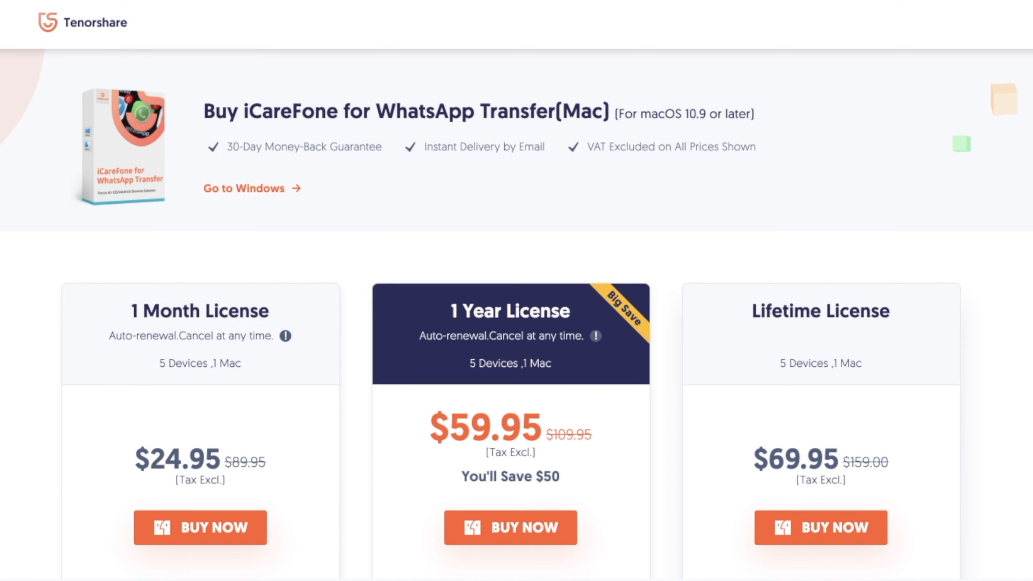